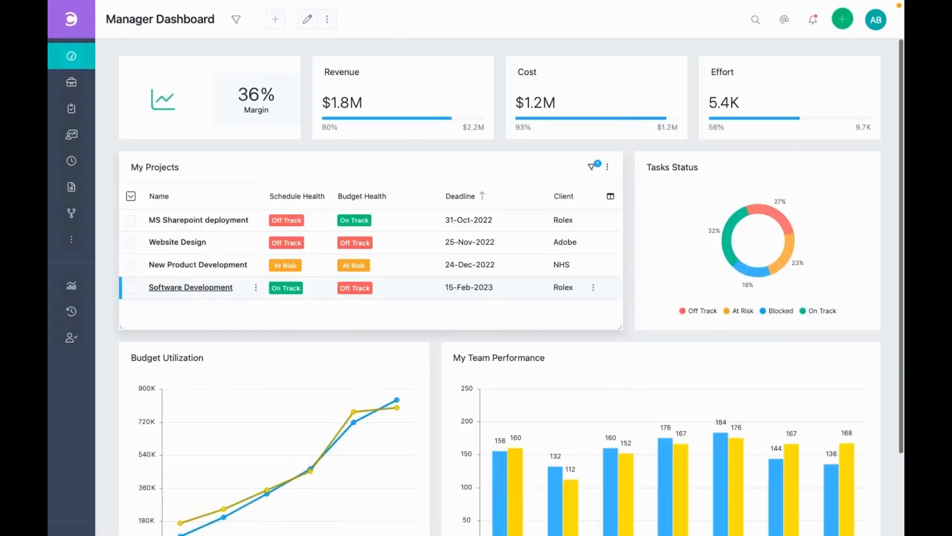
pyautogui.moveTo(213, 291)
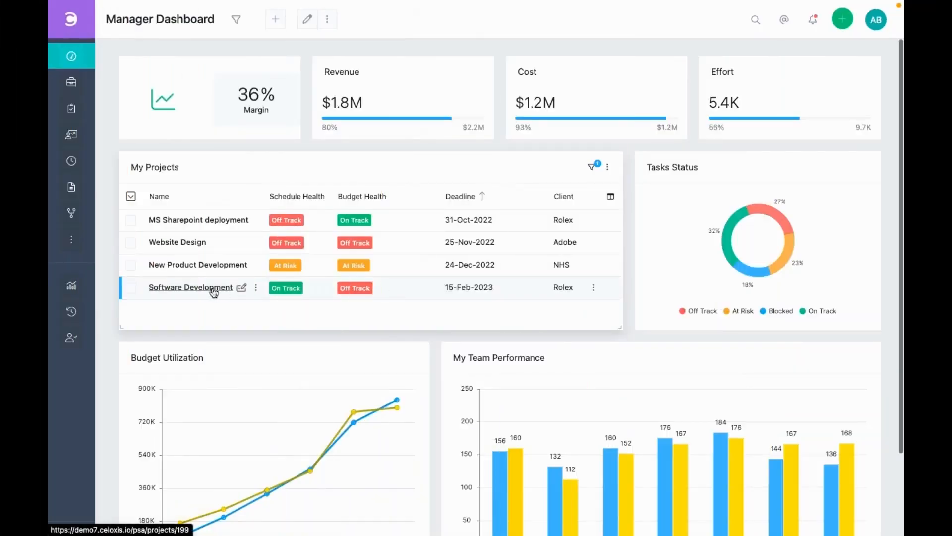
# Open Software Development from My Projects on the Manager Dashboard and show its Kanban tab
pyautogui.click(191, 287)
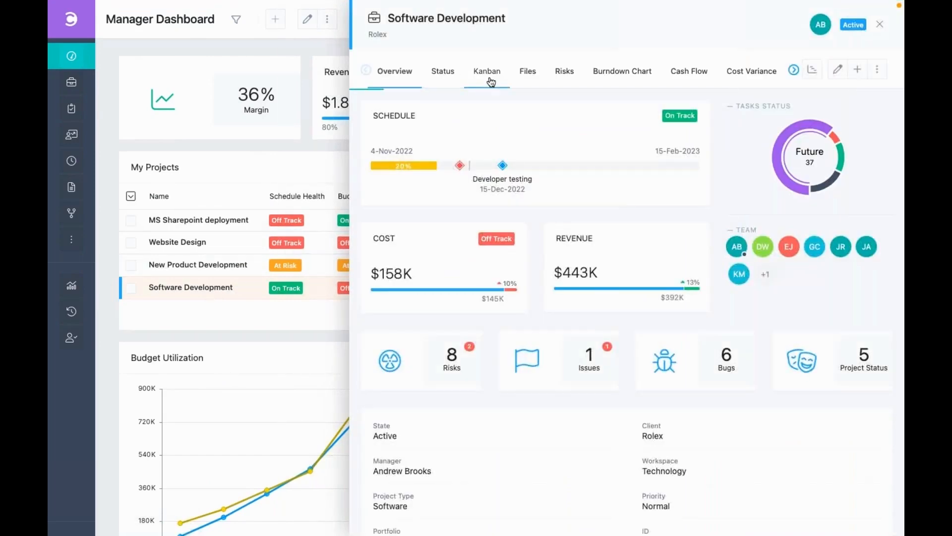
pyautogui.click(486, 71)
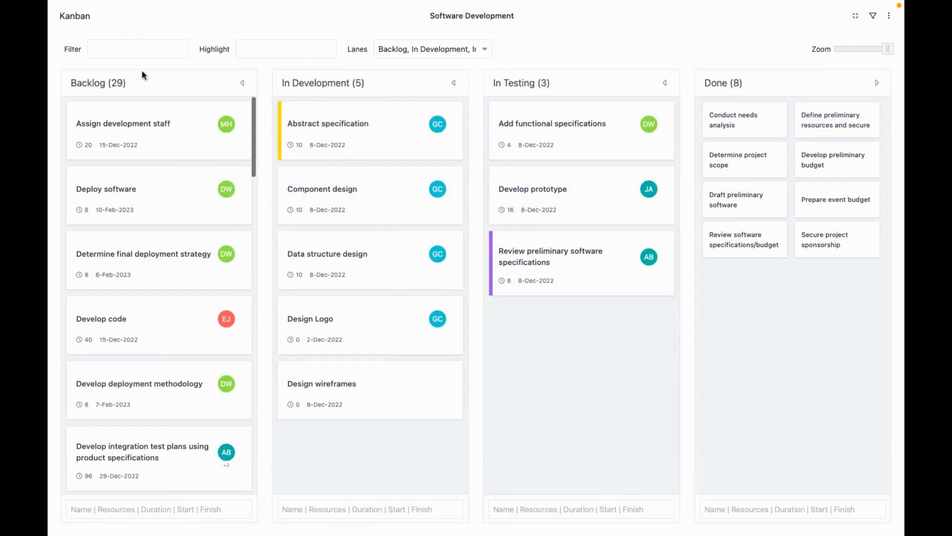
pyautogui.moveTo(553, 94)
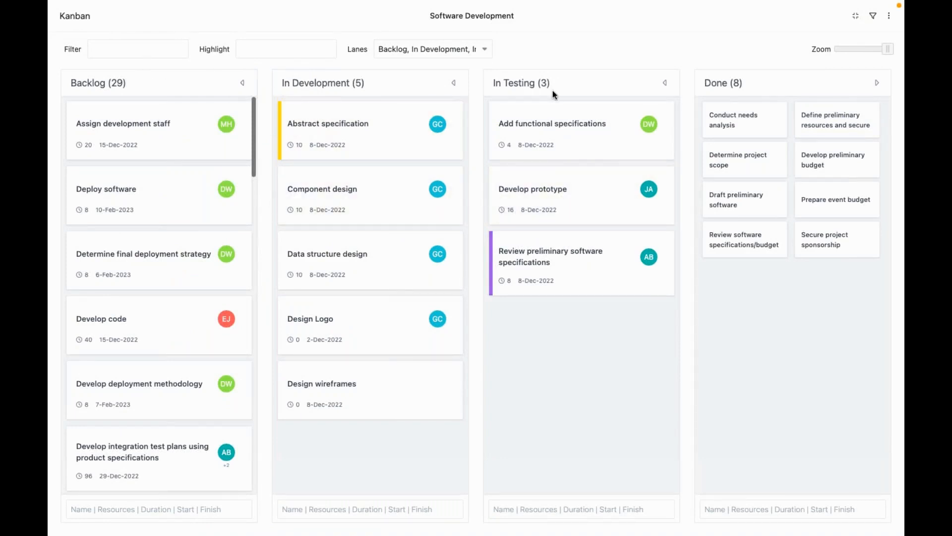
pyautogui.moveTo(749, 94)
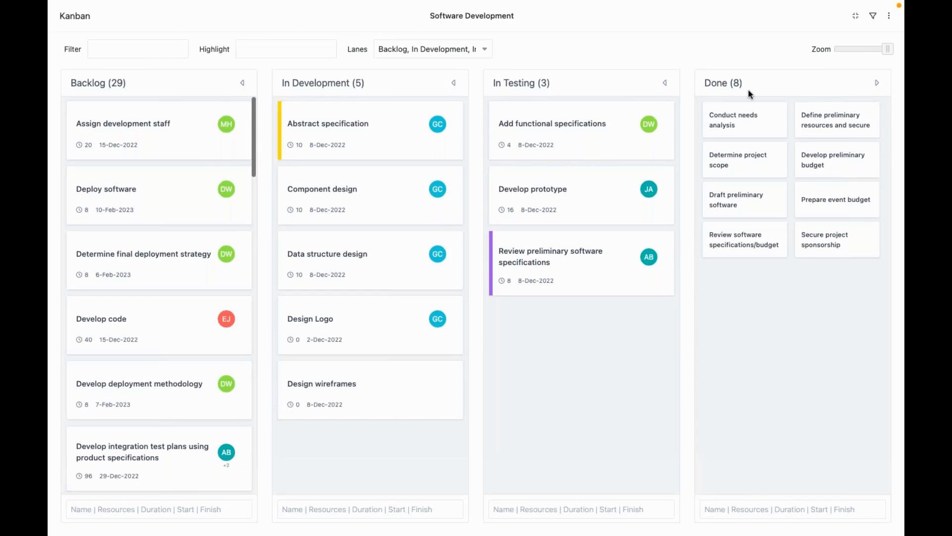
pyautogui.moveTo(742, 93)
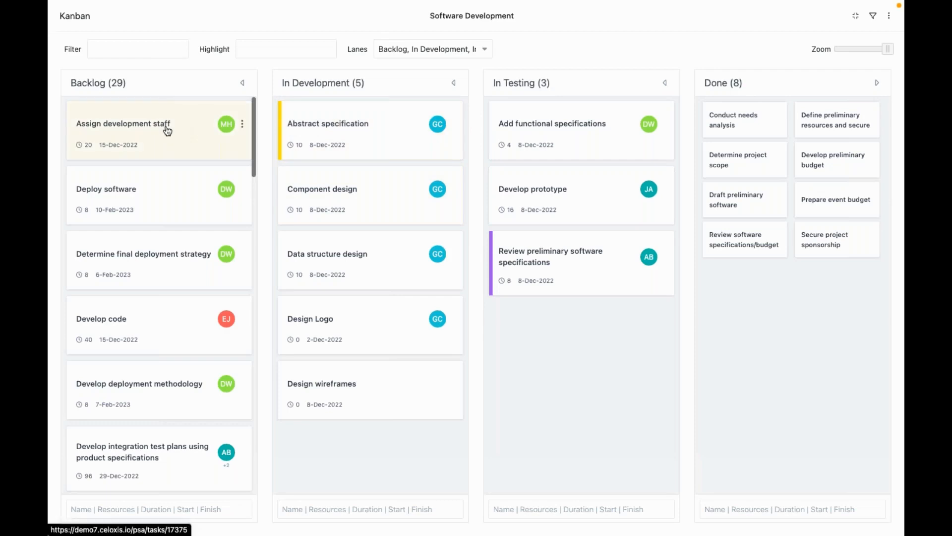
pyautogui.moveTo(226, 124)
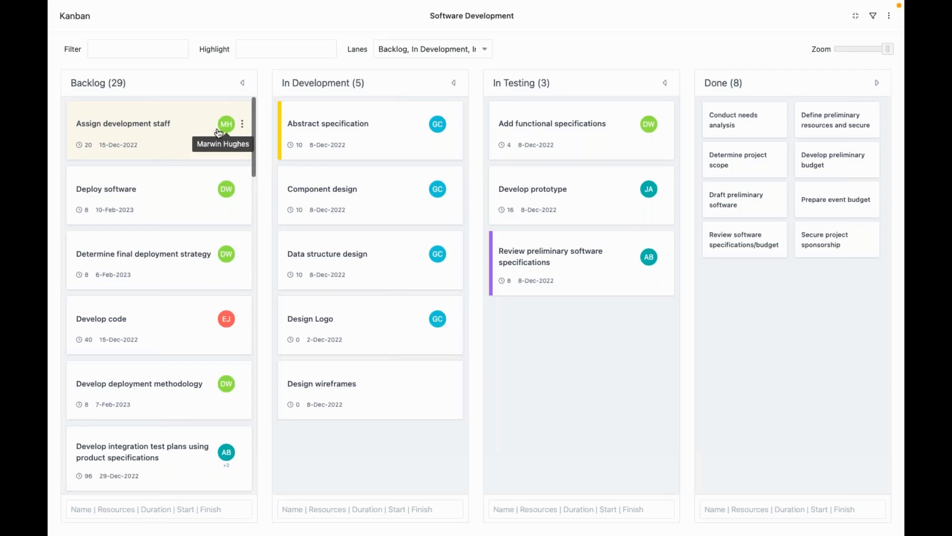
pyautogui.moveTo(79, 144)
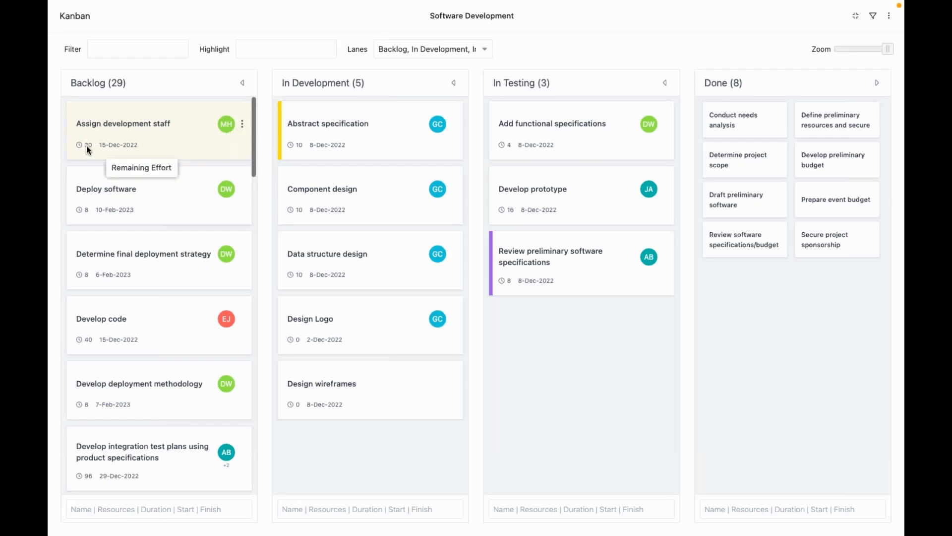
pyautogui.moveTo(101, 128)
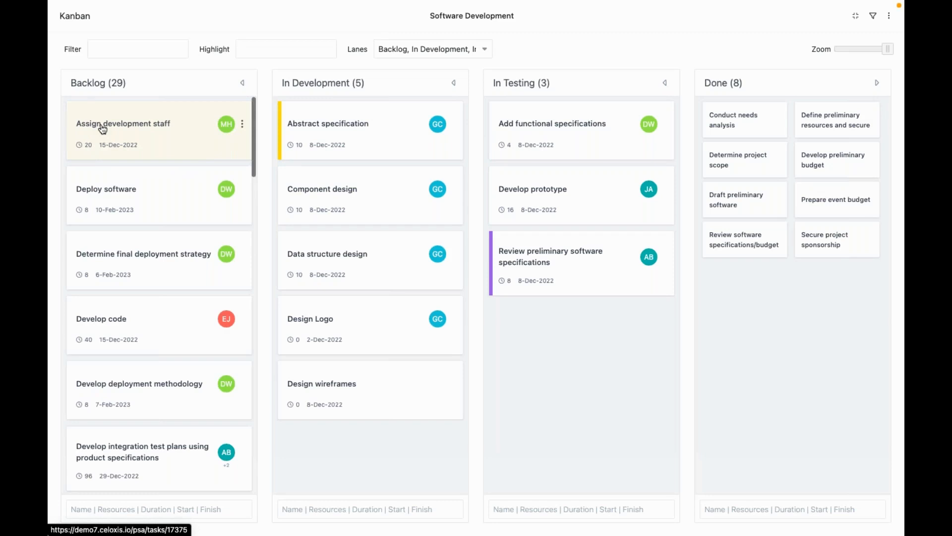
pyautogui.moveTo(226, 124)
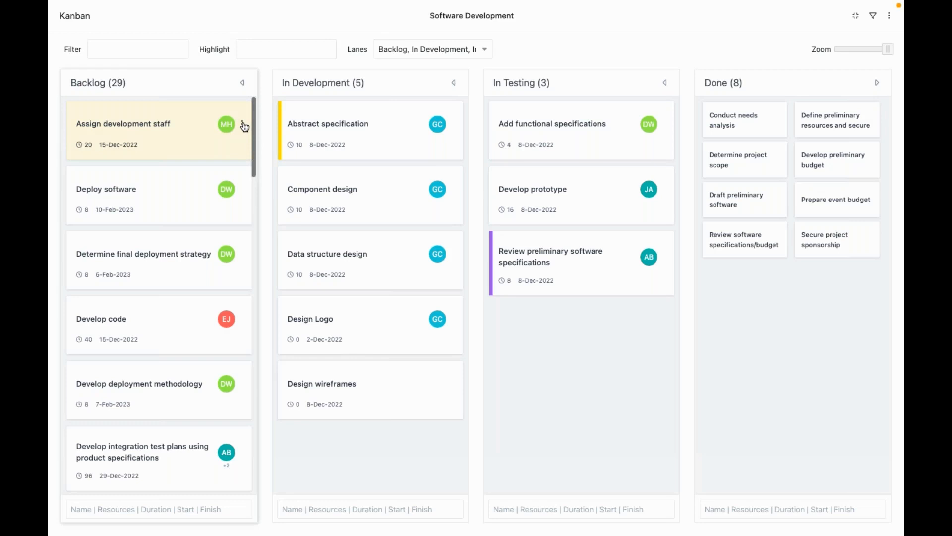
# Quick-add 'Sample Task' for KM with 3d duration to Backlog and scroll to its card
pyautogui.click(244, 125)
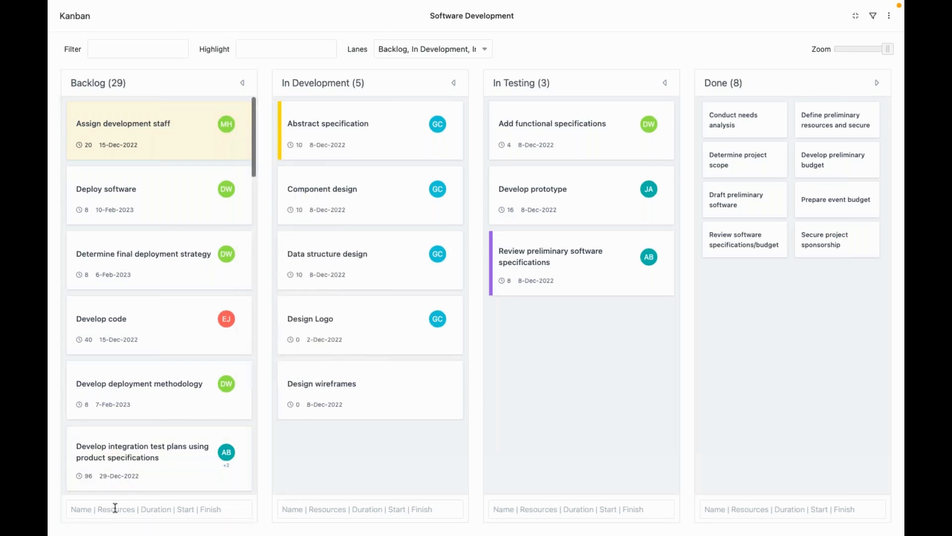
pyautogui.write('Sample Task | Kevin |')
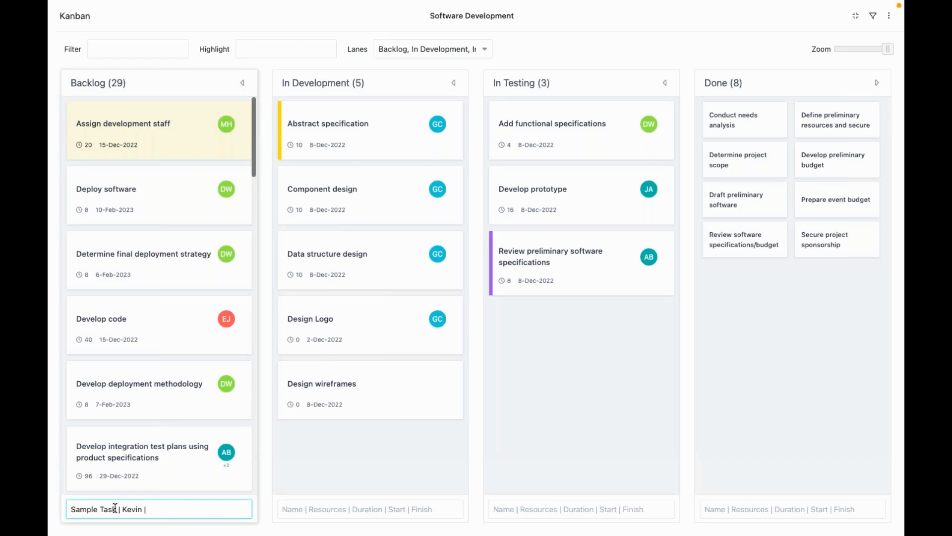
pyautogui.write('3d')
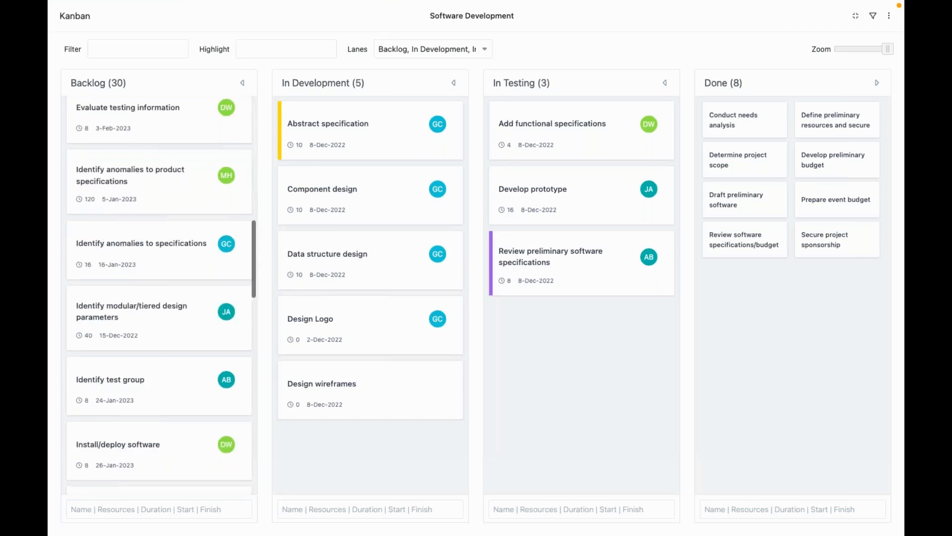
pyautogui.scroll(-3)
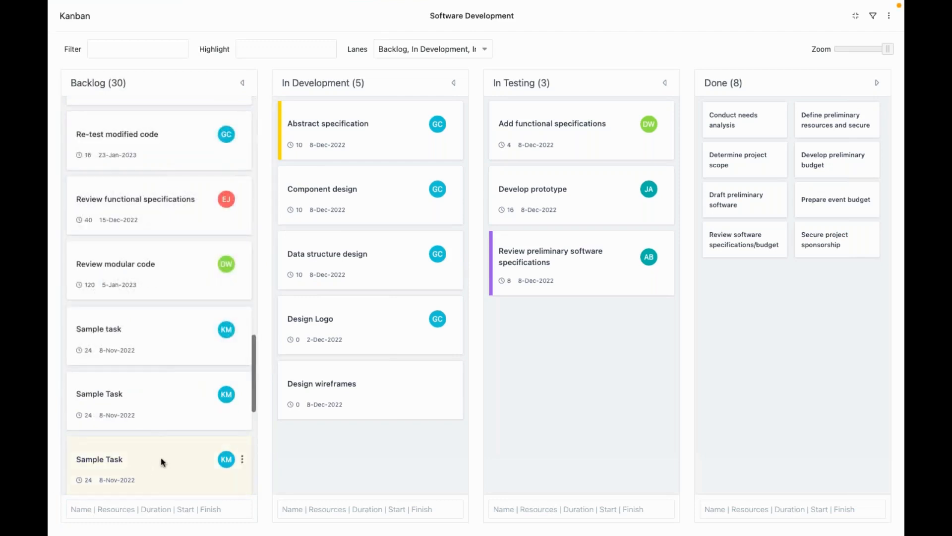
pyautogui.moveTo(164, 466)
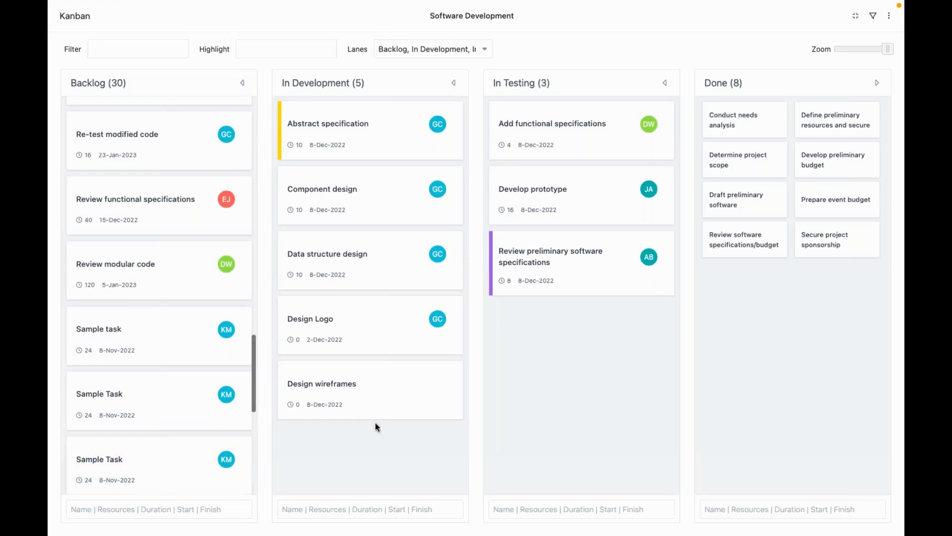
pyautogui.moveTo(557, 279)
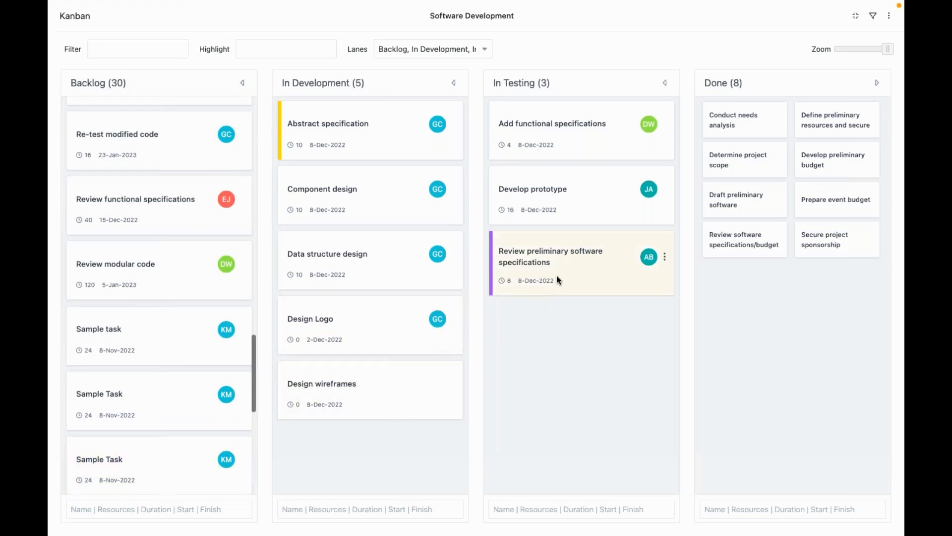
# Drag the 'Review preliminary software specifications' card from In Testing into the Done lane
pyautogui.moveTo(549, 256); pyautogui.dragTo(771, 270)
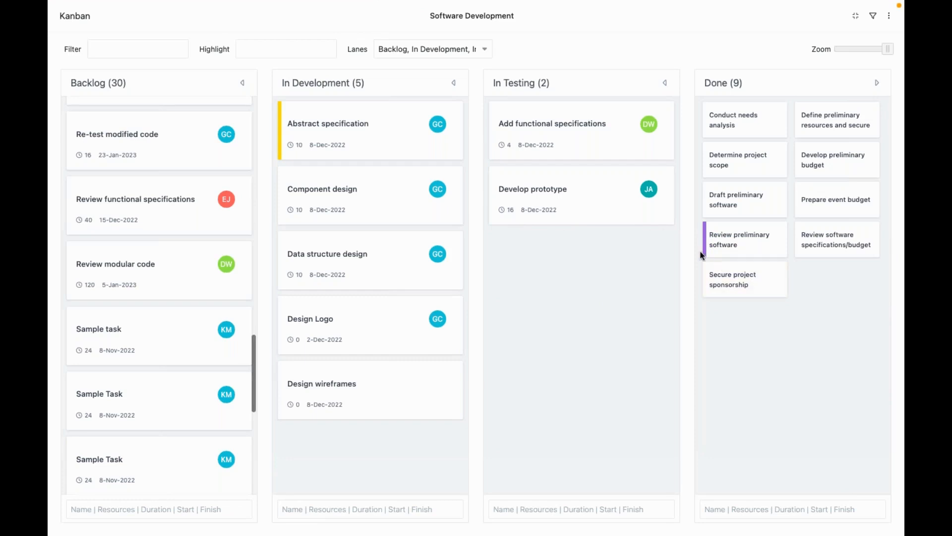
pyautogui.click(137, 49)
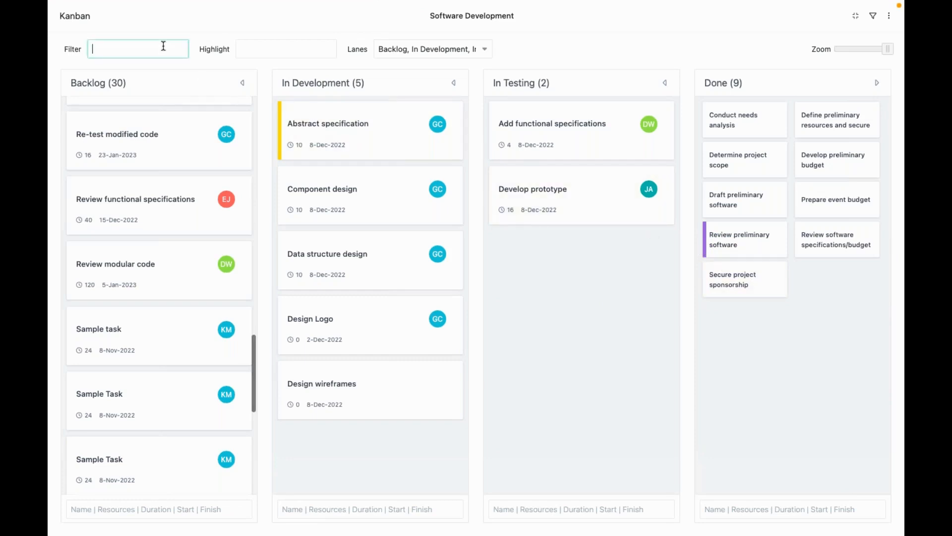
pyautogui.write('design')
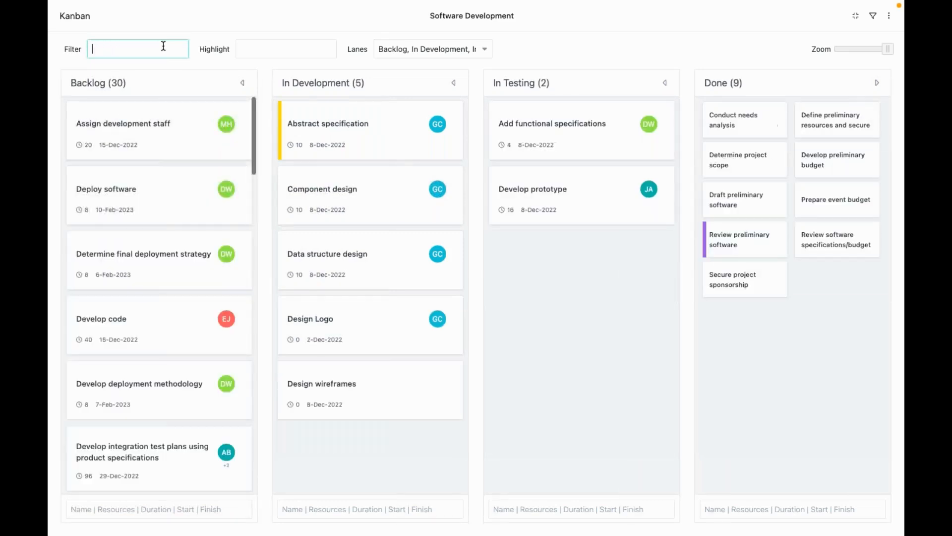
pyautogui.write('dat')
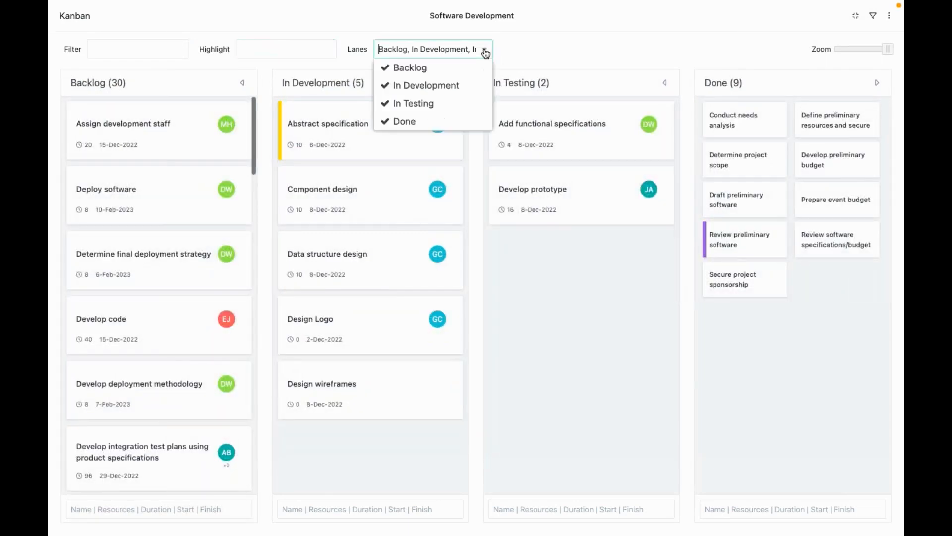
pyautogui.click(403, 121)
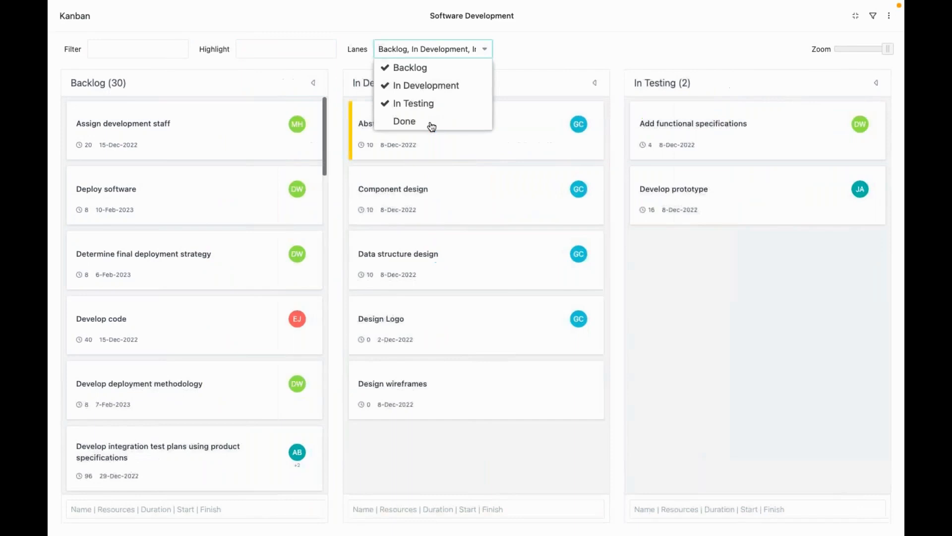
pyautogui.click(404, 121)
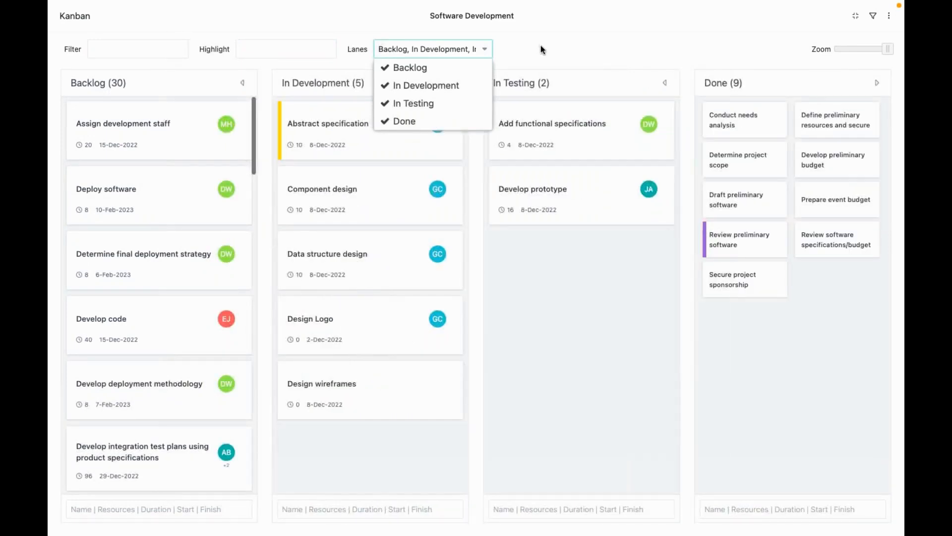
pyautogui.click(432, 48)
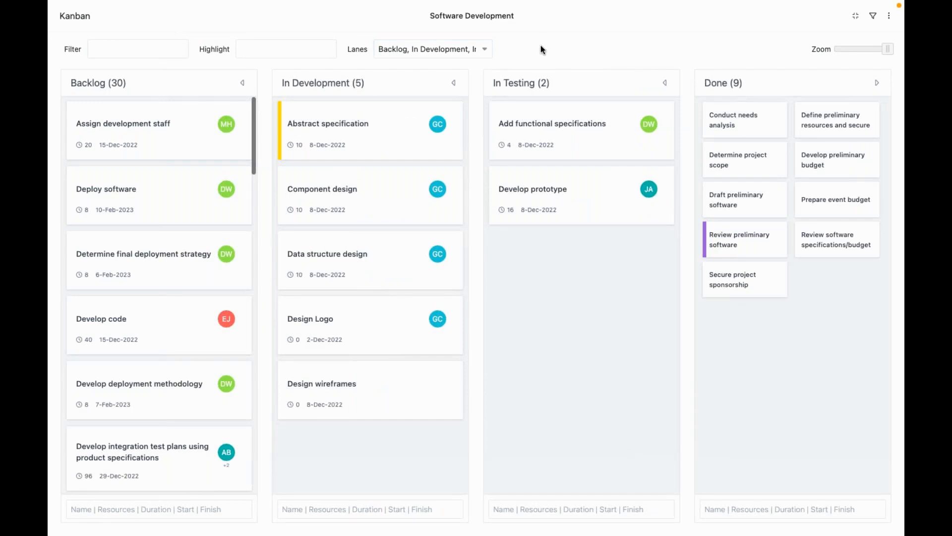
pyautogui.moveTo(855, 16)
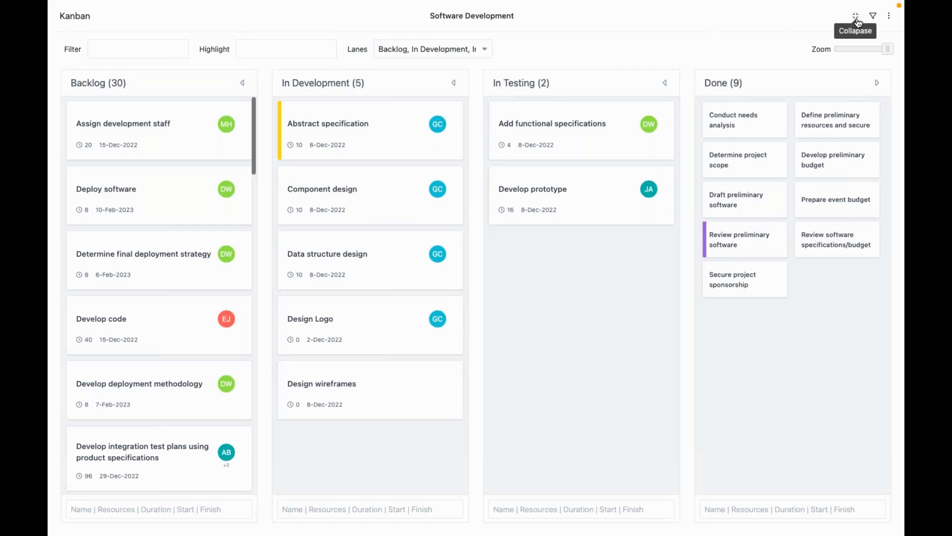
# Collapse the Kanban, close the project panel, and open the cross-project Task Board
pyautogui.click(856, 16)
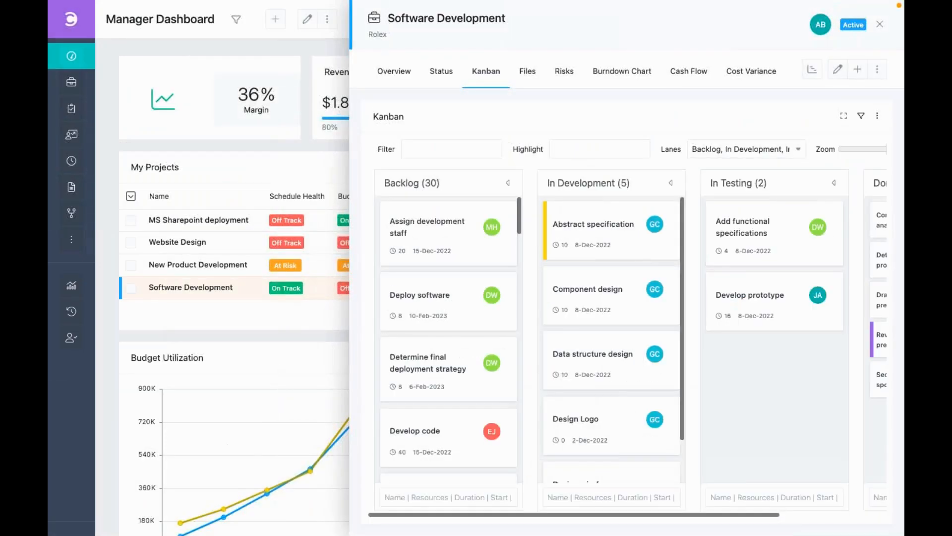
pyautogui.click(878, 24)
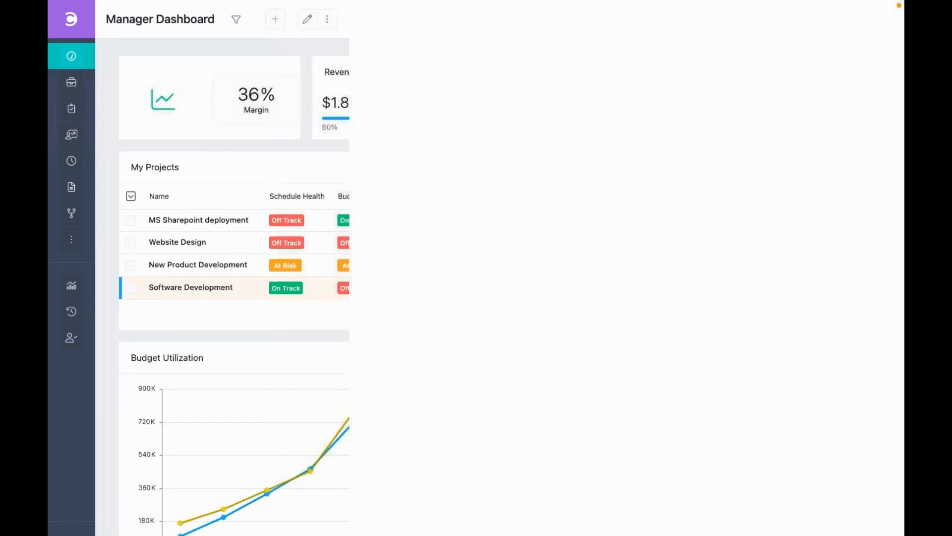
pyautogui.click(71, 108)
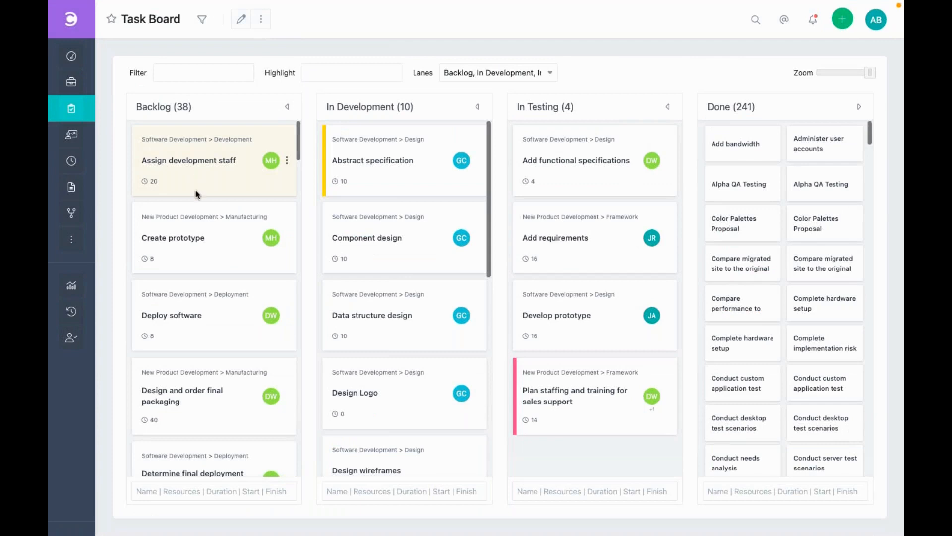
pyautogui.moveTo(190, 125)
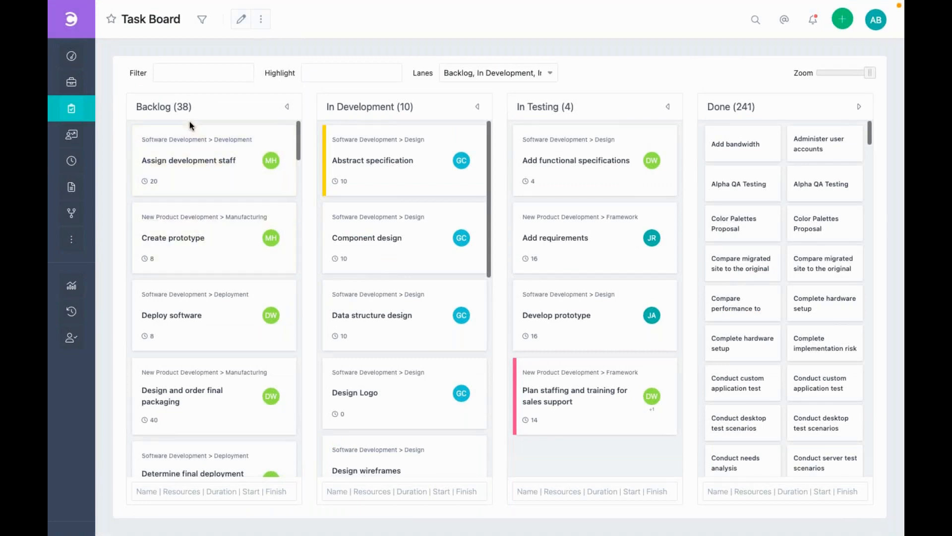
pyautogui.moveTo(184, 227)
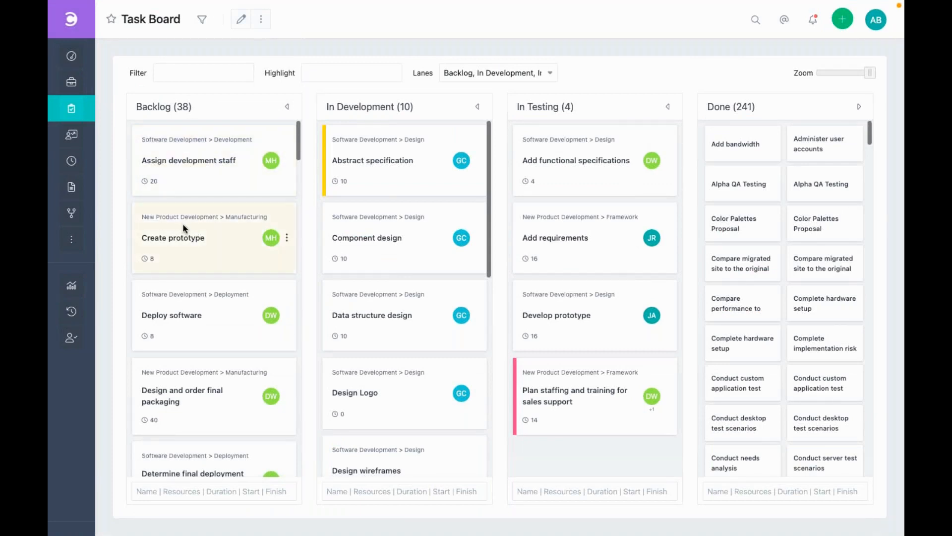
pyautogui.moveTo(174, 139)
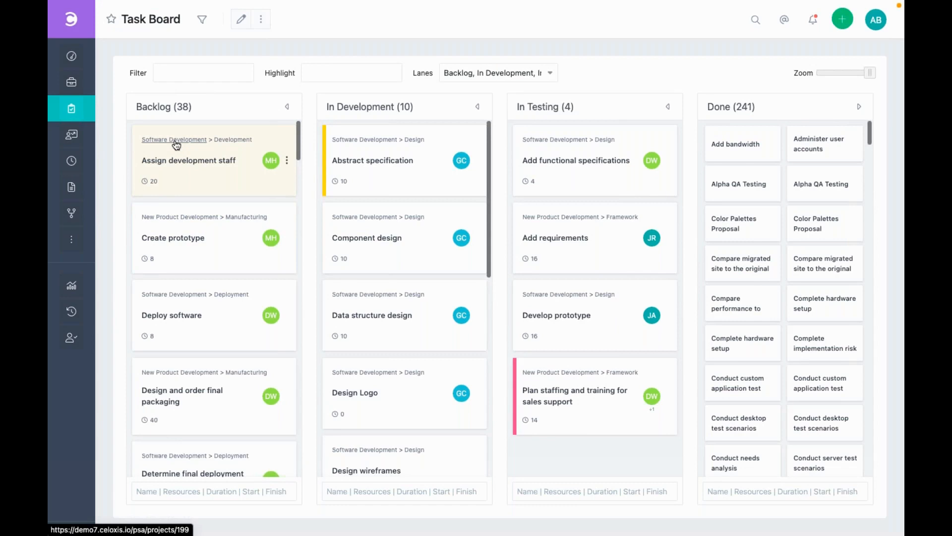
pyautogui.moveTo(191, 143)
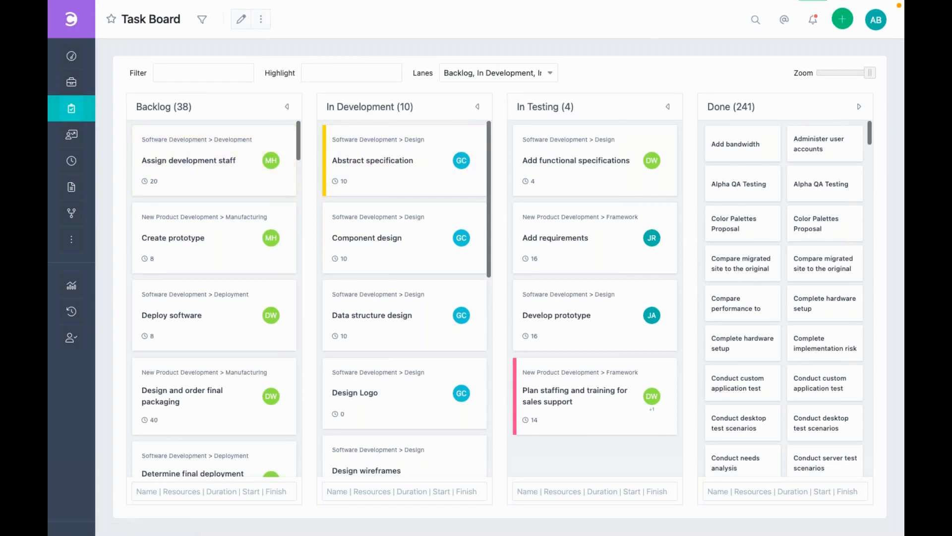
pyautogui.click(875, 19)
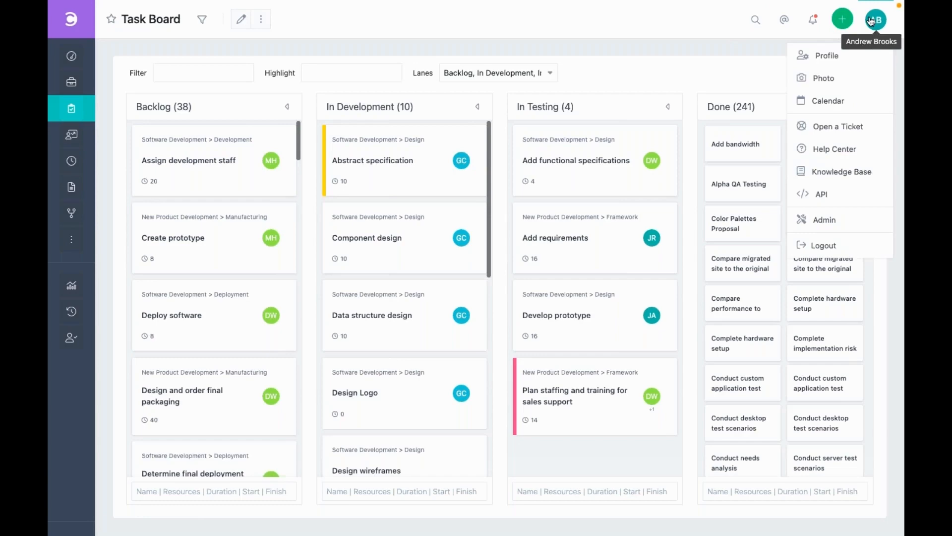
# Log out of the current account and log in with another user's credentials
pyautogui.click(823, 245)
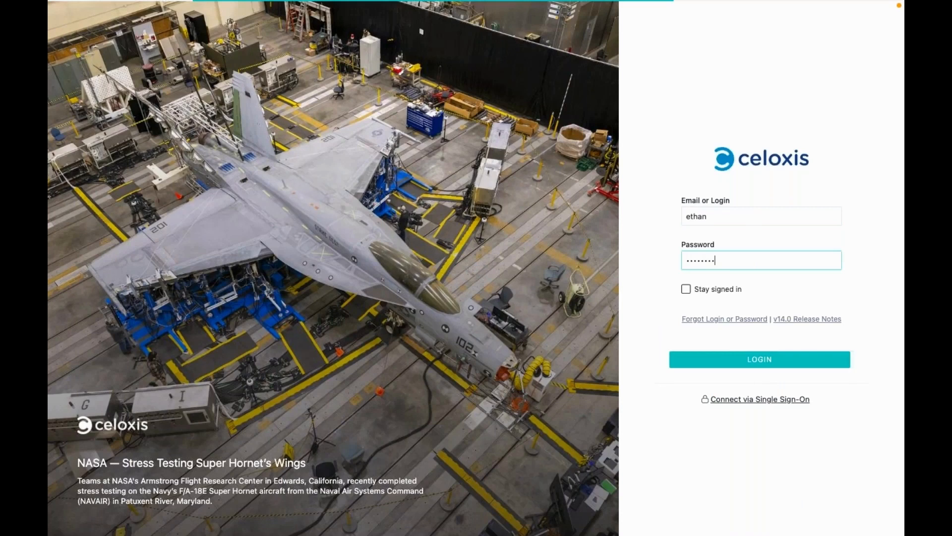
pyautogui.click(759, 359)
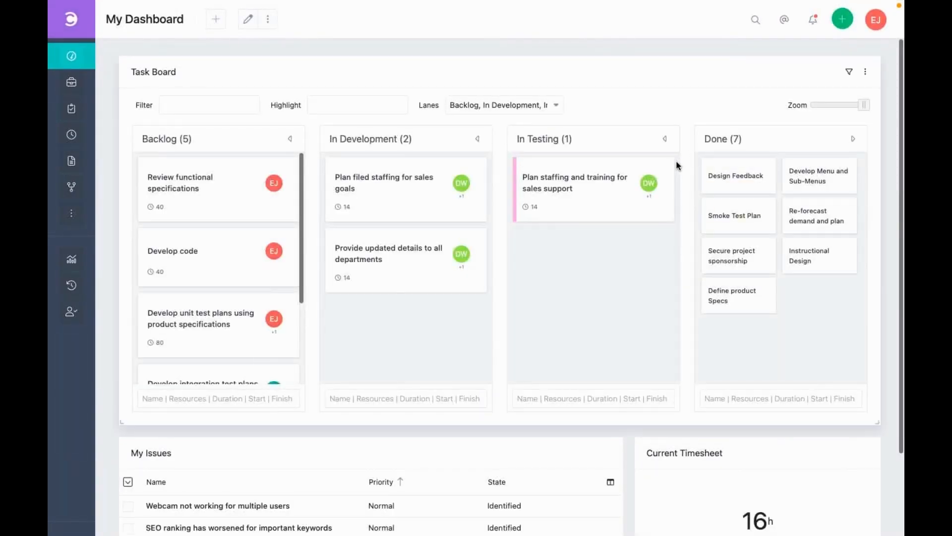
pyautogui.moveTo(670, 314)
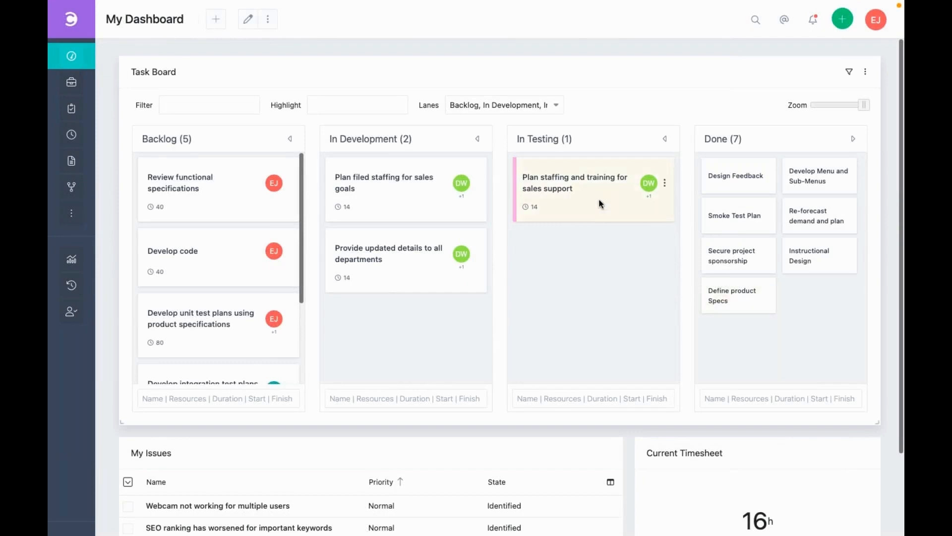
# Drag 'Plan staffing and training for sales support' from In Testing into the Done lane
pyautogui.moveTo(592, 182); pyautogui.dragTo(819, 256)
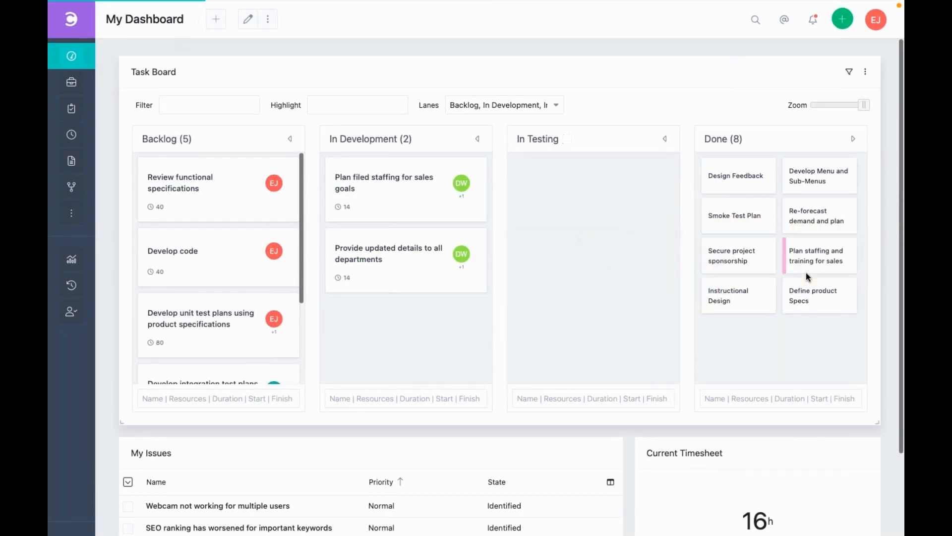